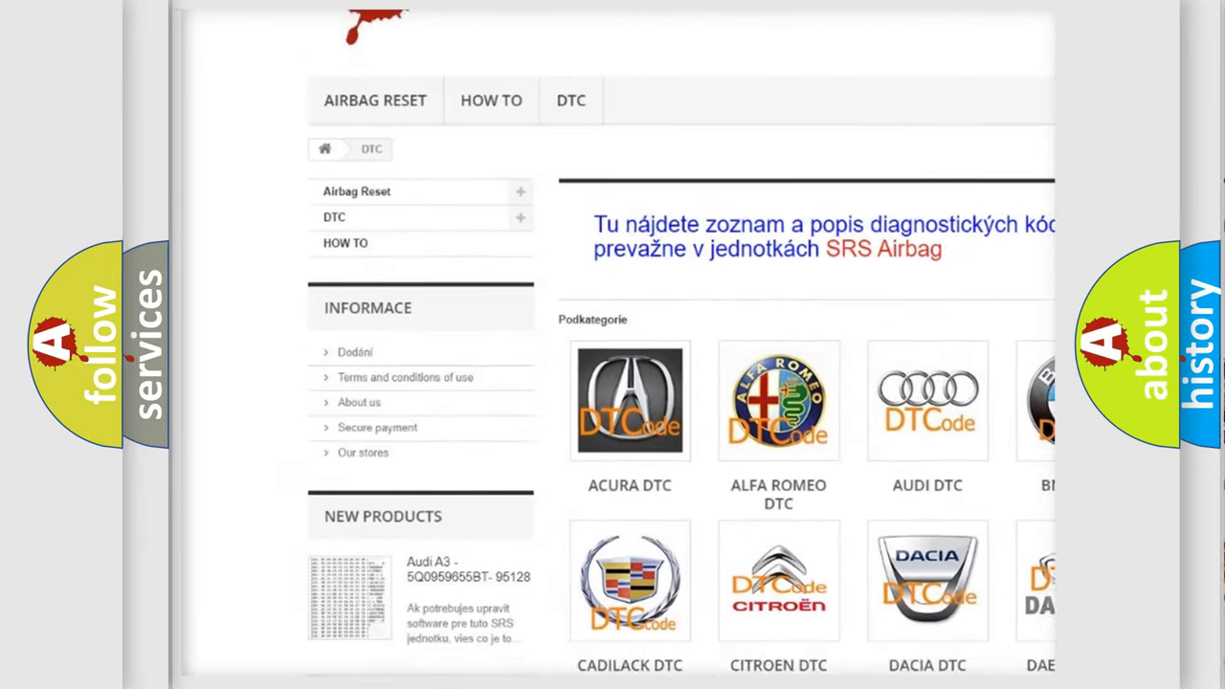
# - Scroll past the brand logos to the airbag fault code table (B1201, B1213)
pyautogui.scroll(-3)
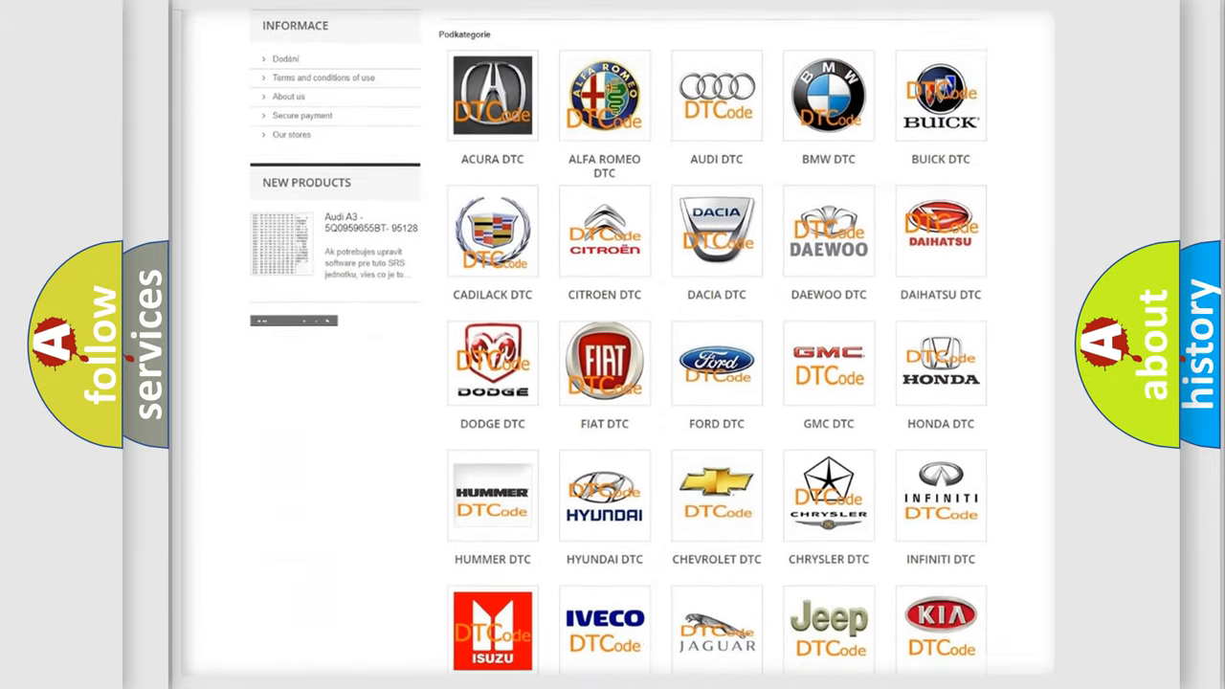
pyautogui.scroll(-3)
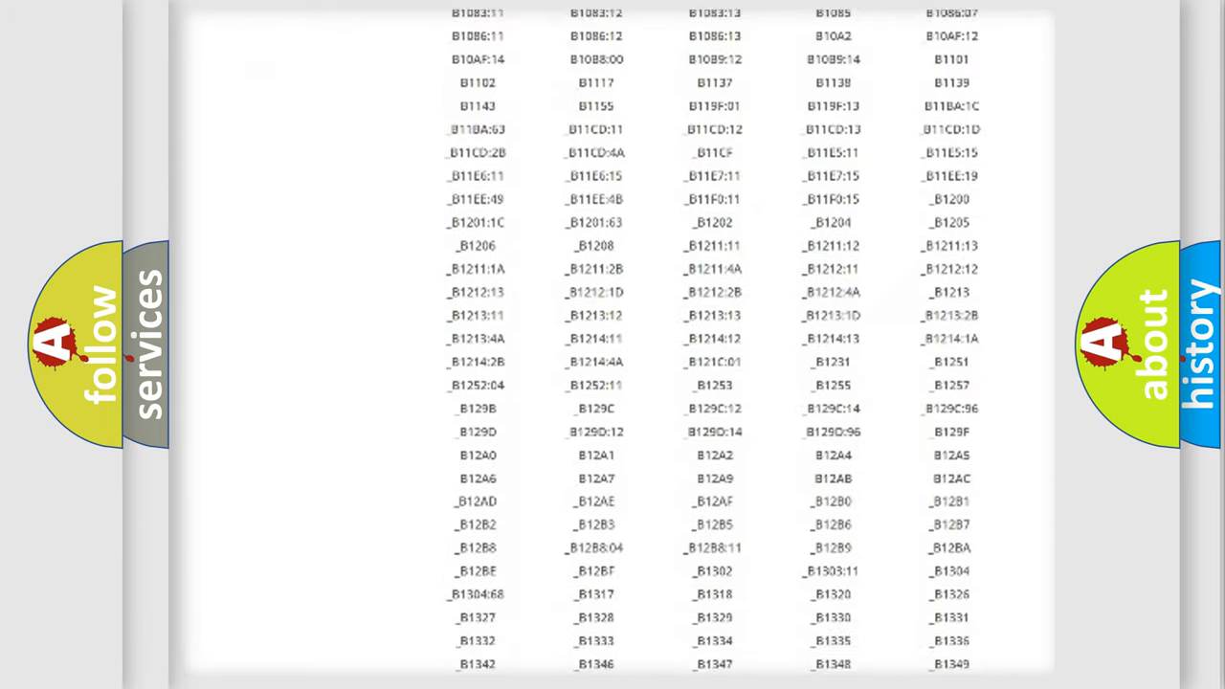
pyautogui.scroll(-3)
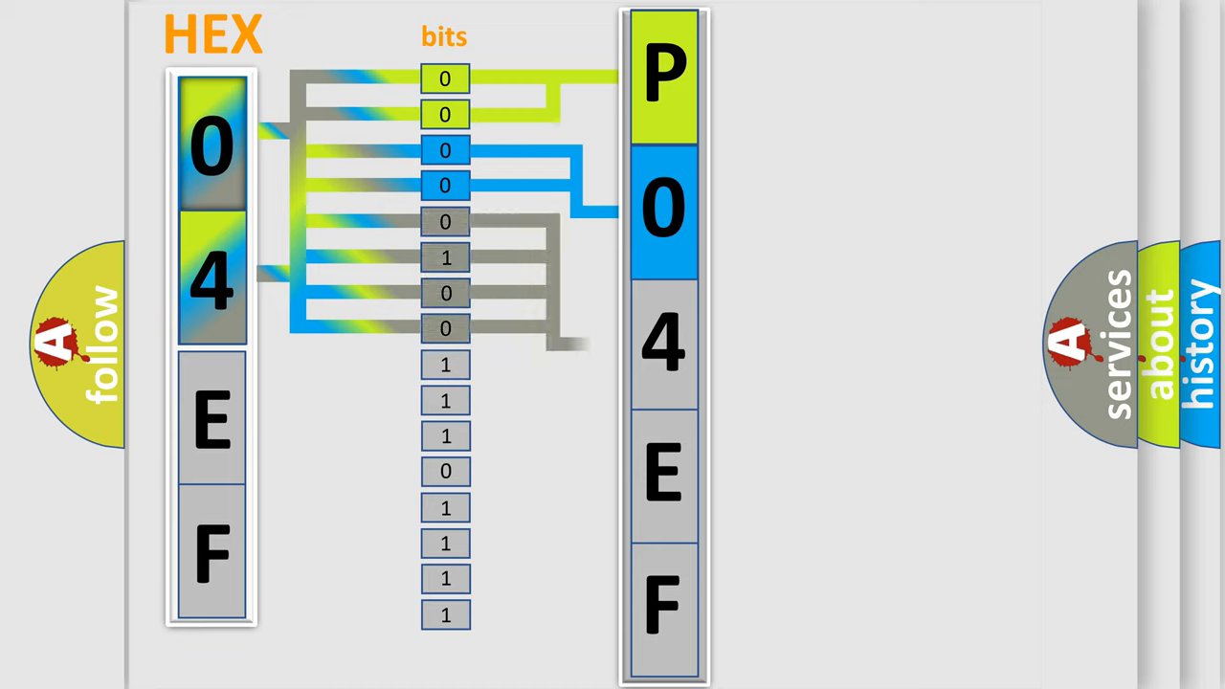
# - Advance the slide to show the 04EF bit breakdown and the binary-to-hex table
pyautogui.click(663, 345)
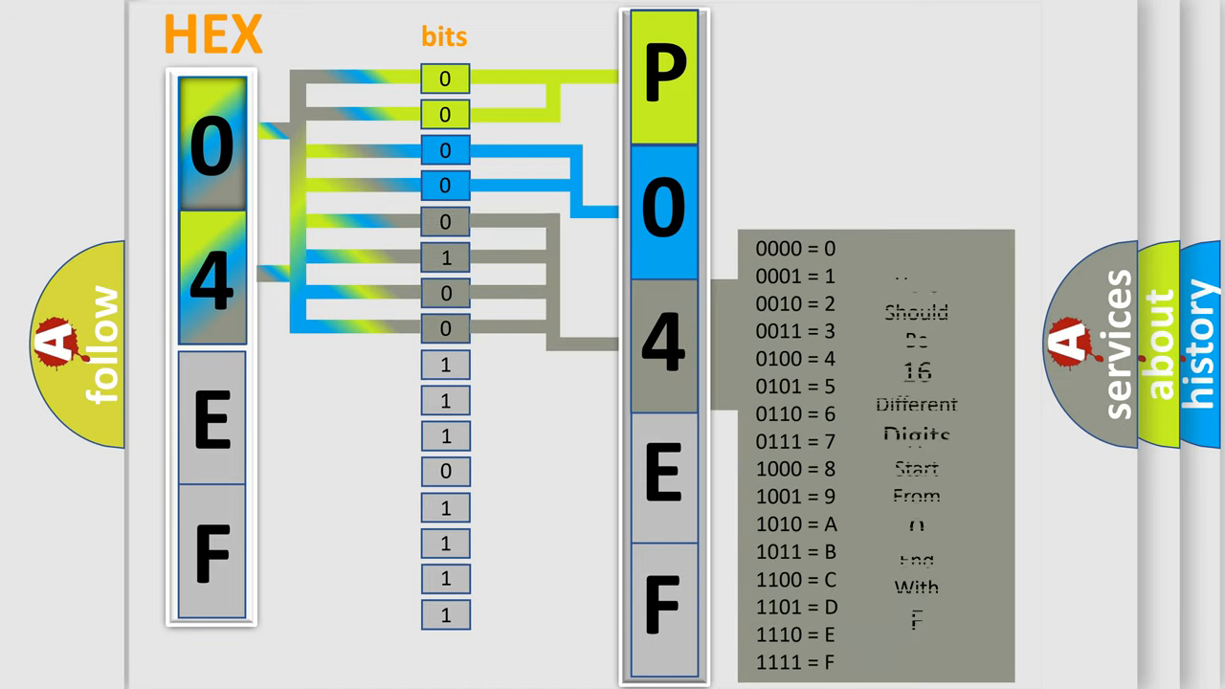